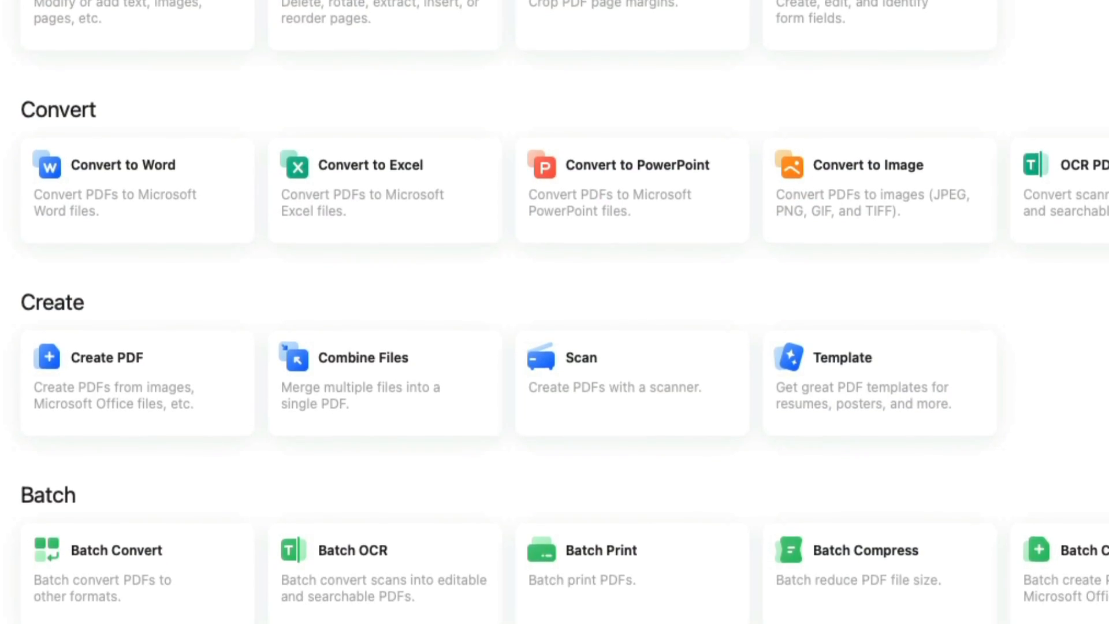
Scroll the All Tools page down to the Combine Files tool under Create.
scroll("down", 3)
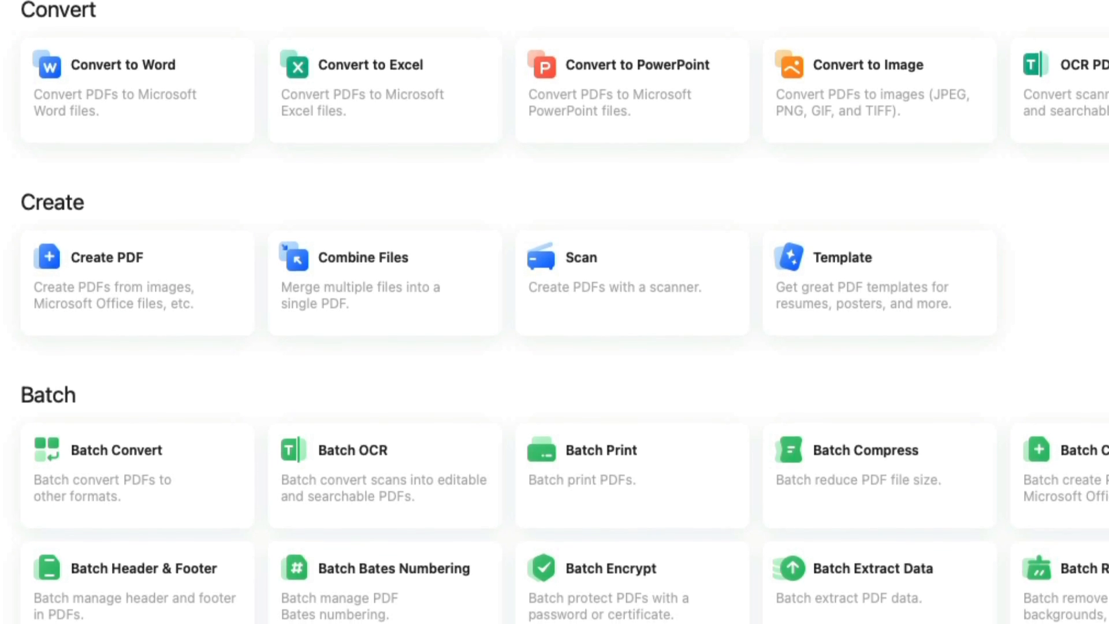
scroll("down", 3)
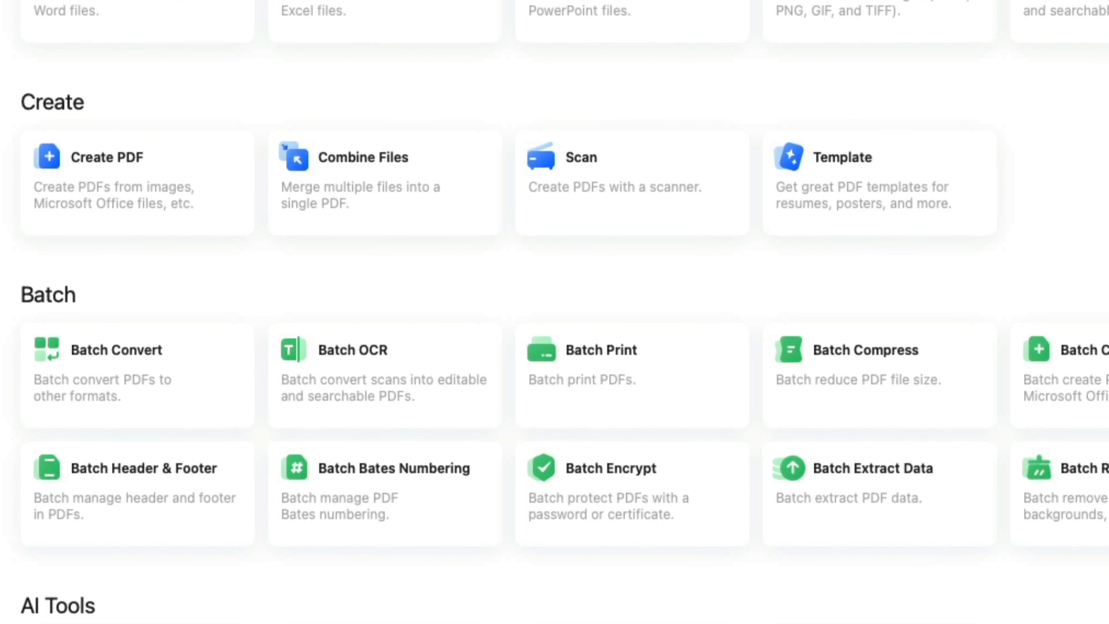
scroll("down", 3)
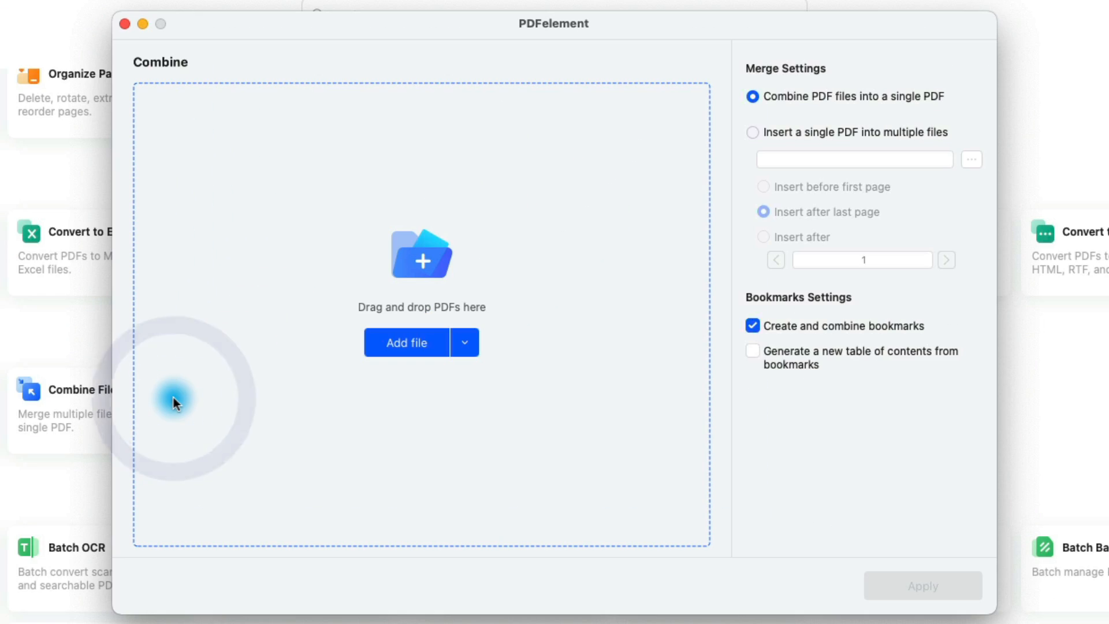
Add the twelve Meeting_Notes_Week PDFs, apply the merge and save Merge.pdf to the Desktop.
left_click(406, 342)
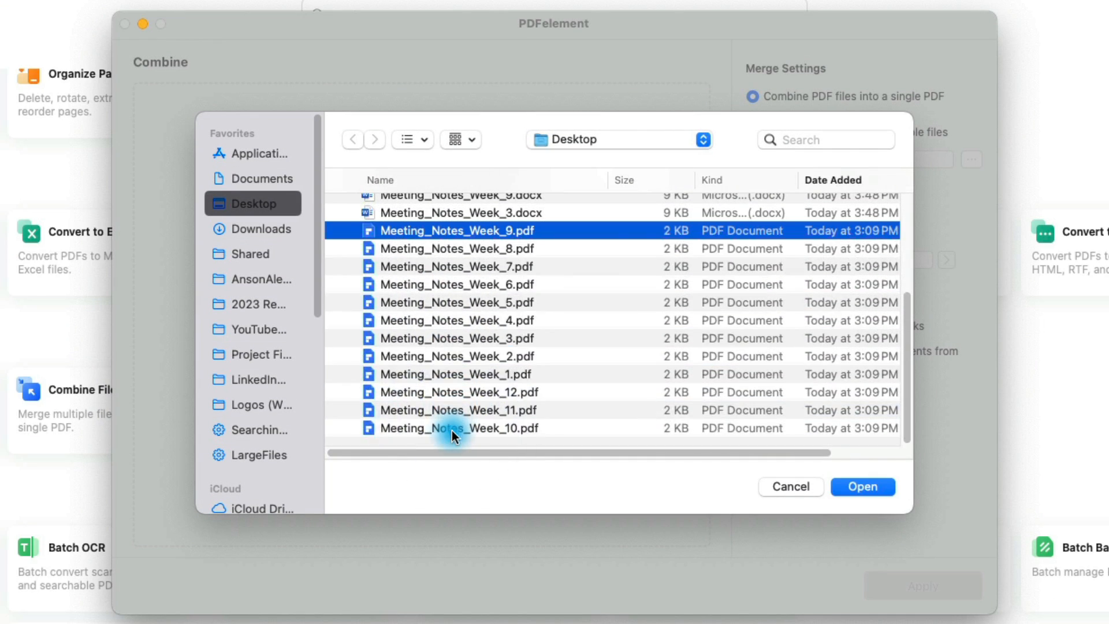
left_click(862, 487)
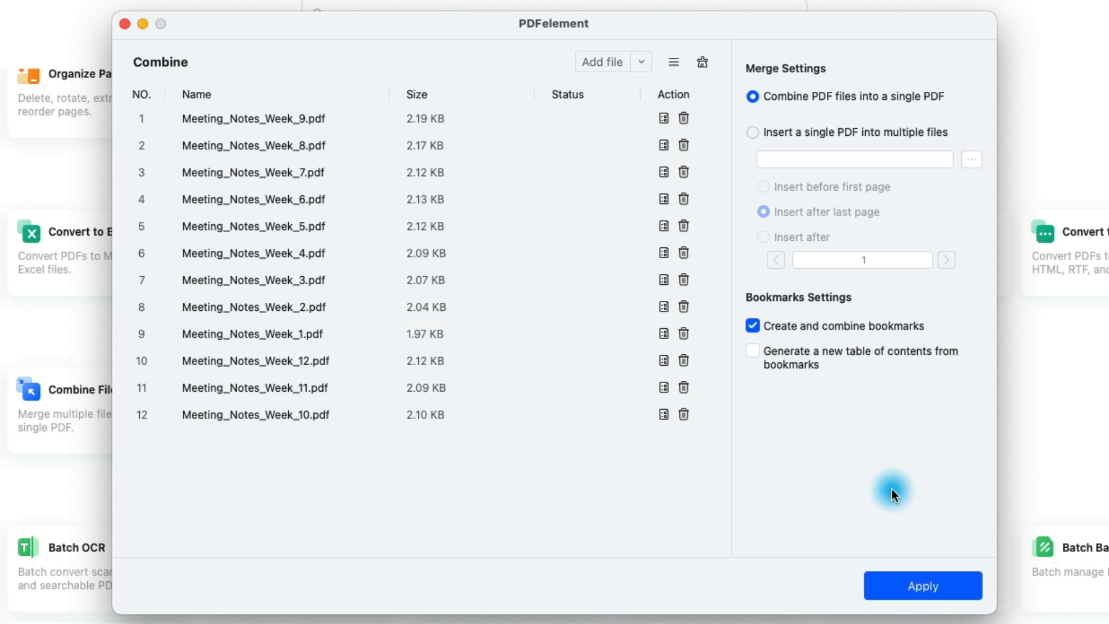
left_click(923, 584)
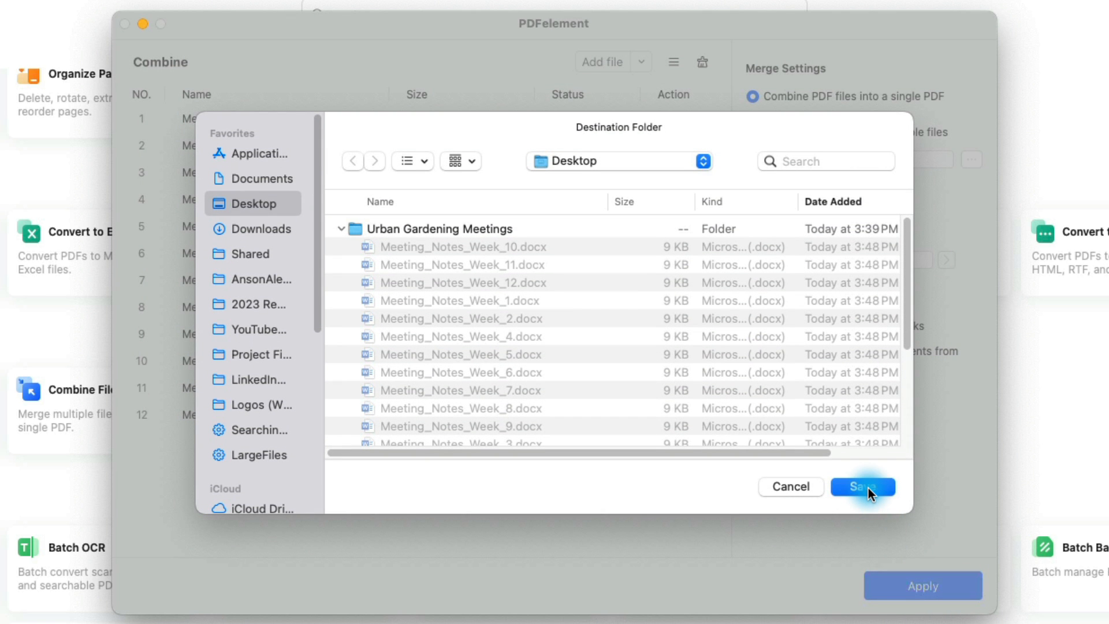
left_click(862, 486)
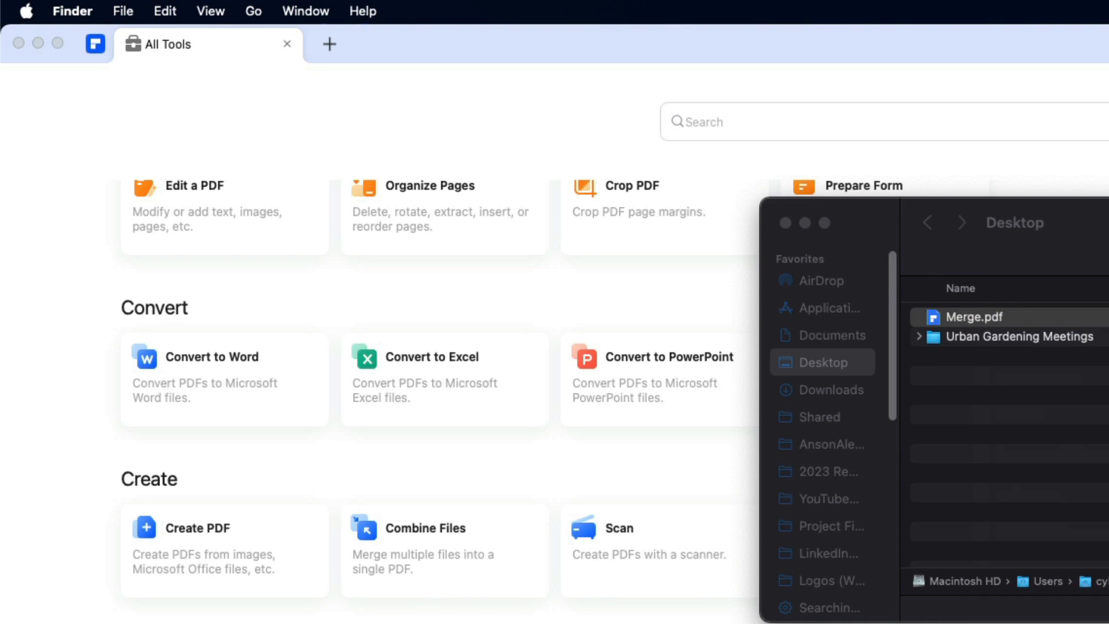
double_click(966, 316)
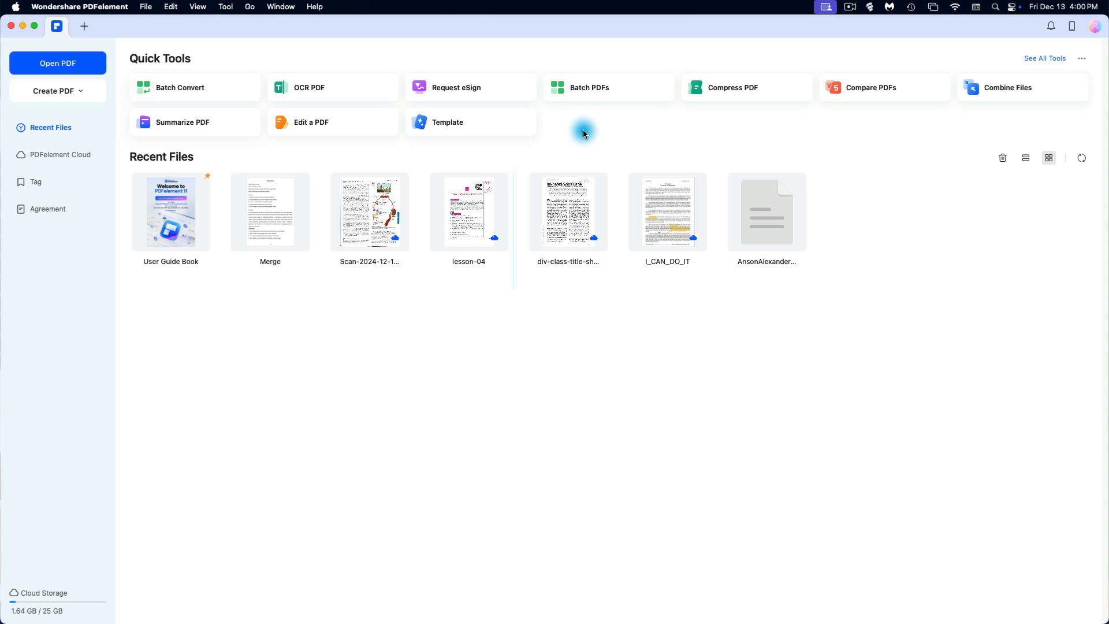
Open Merge.pdf from the Desktop and scroll through the AI summary of the gardening meeting notes.
left_click(58, 62)
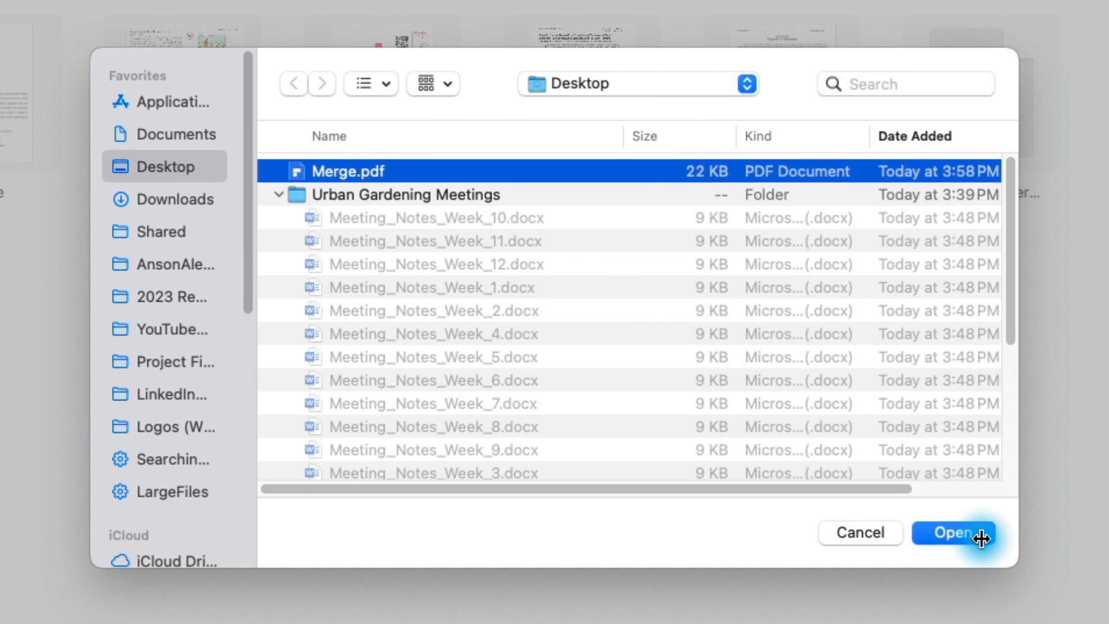
left_click(952, 533)
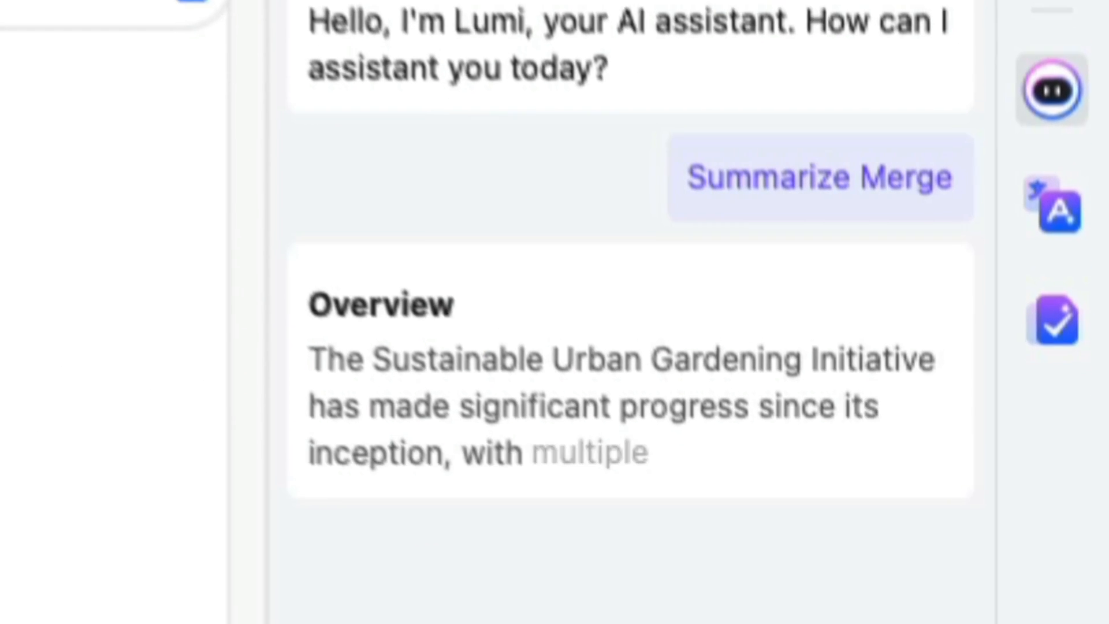
scroll("down", 3)
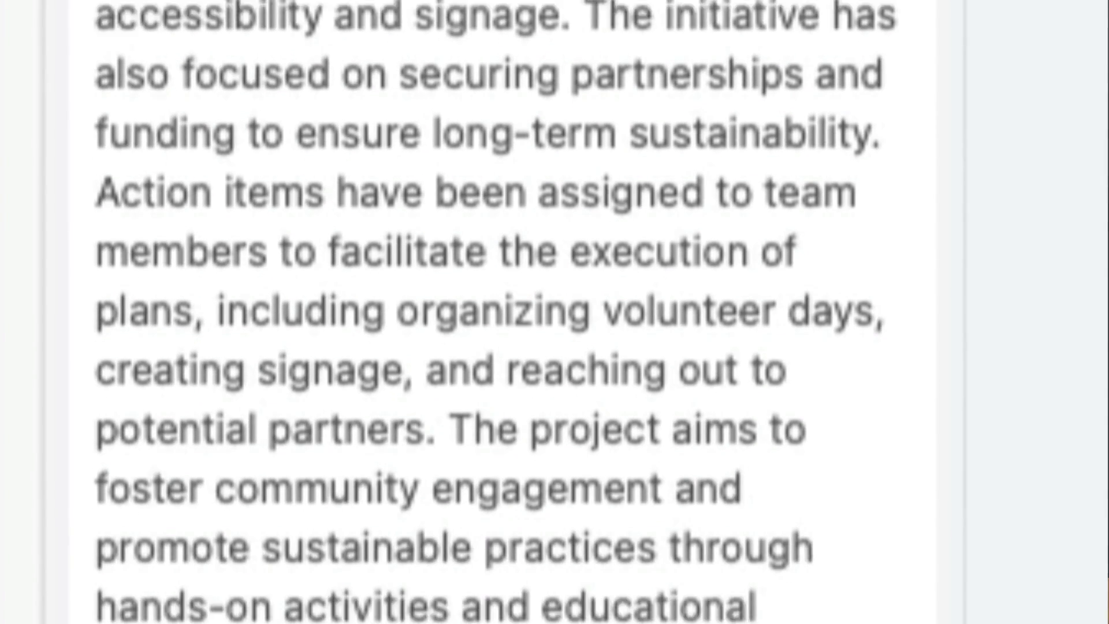
scroll("down", 3)
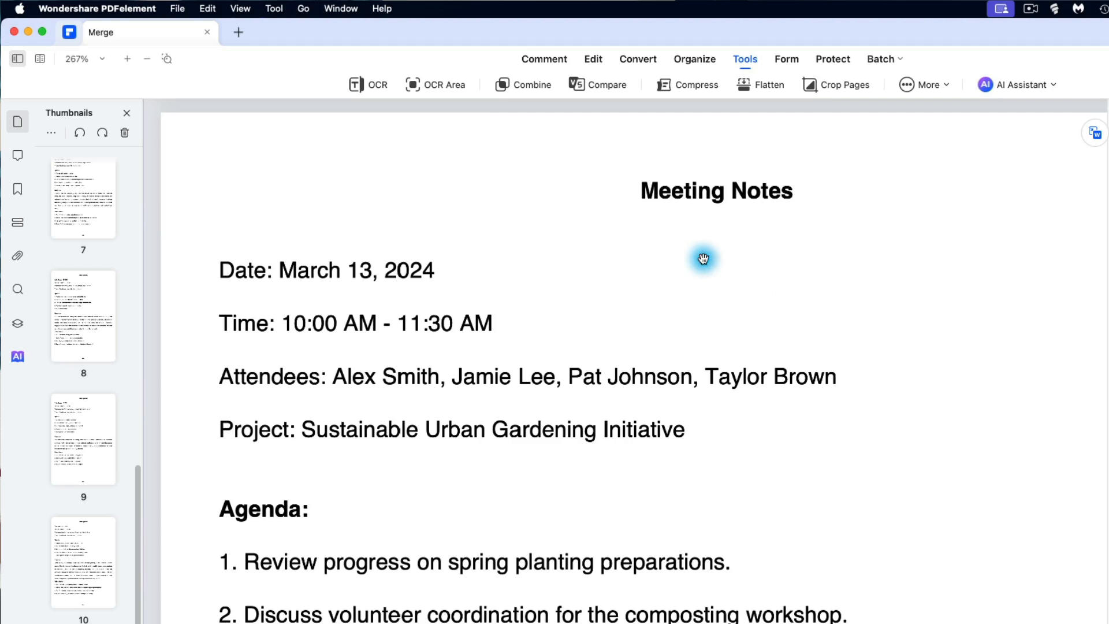
Start Chat With PDF and ask the AI which meeting seemed to be the most important.
left_click(273, 8)
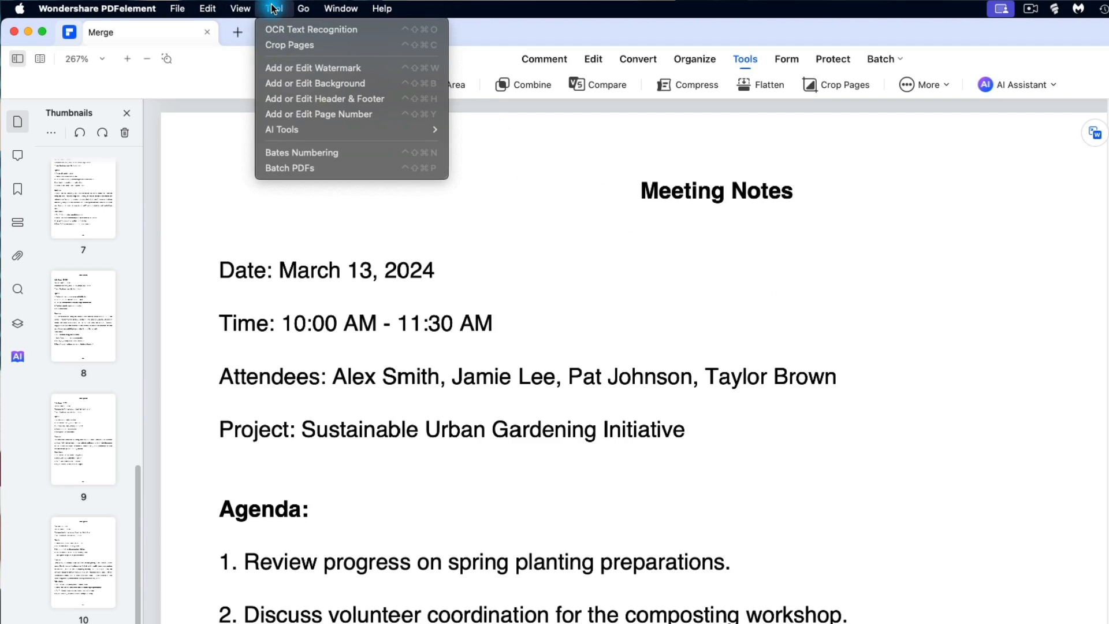
mouse_move(350, 118)
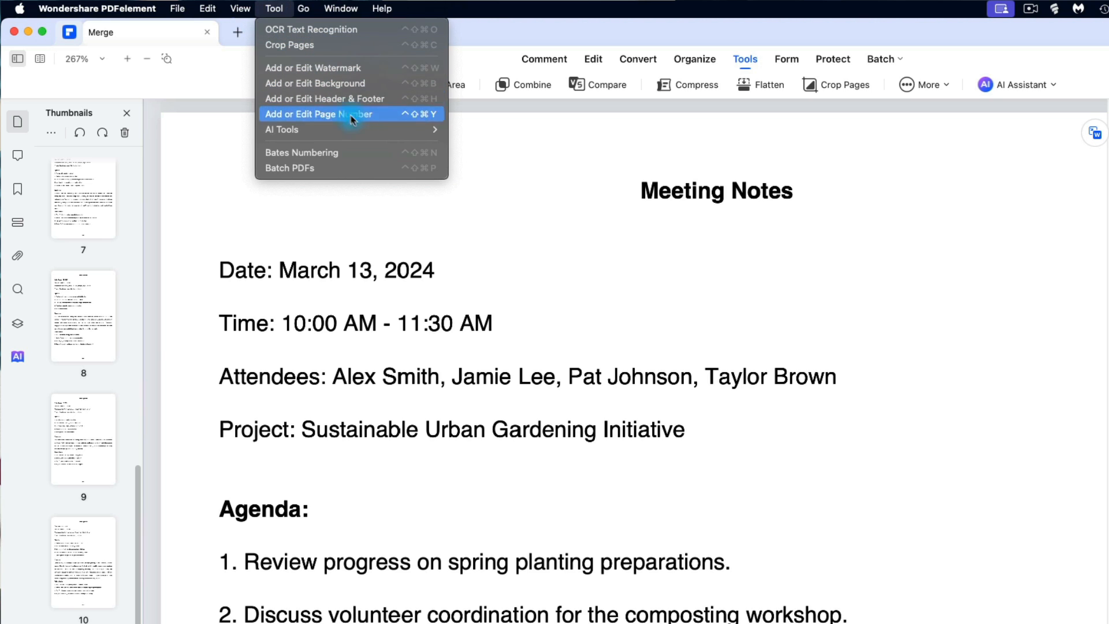
mouse_move(312, 129)
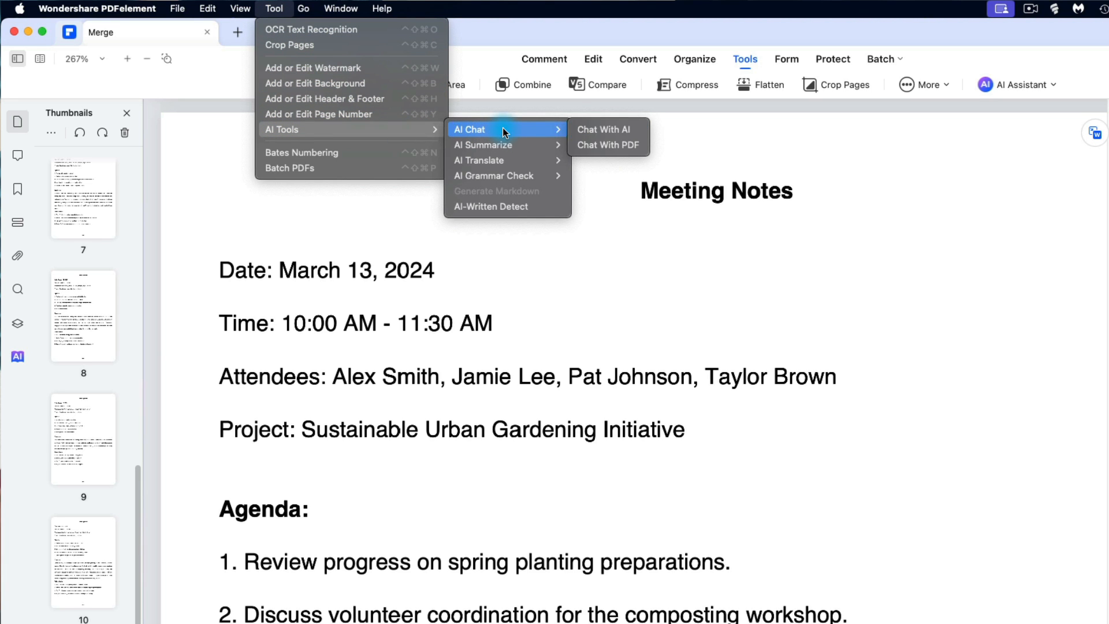
left_click(603, 129)
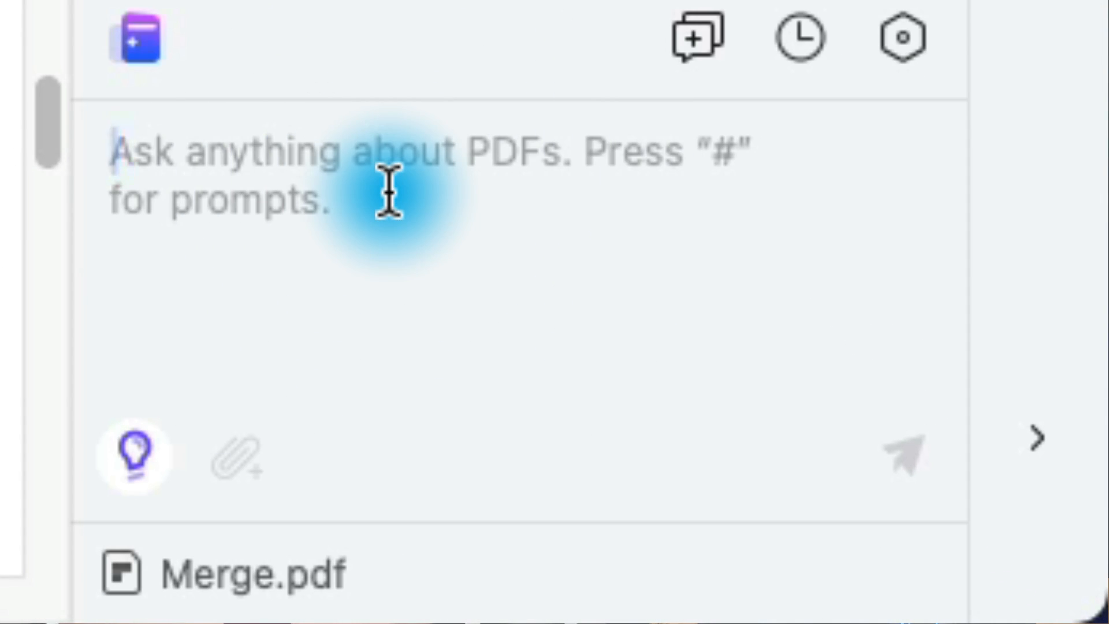
type("which meeting seemed to be the most imp")
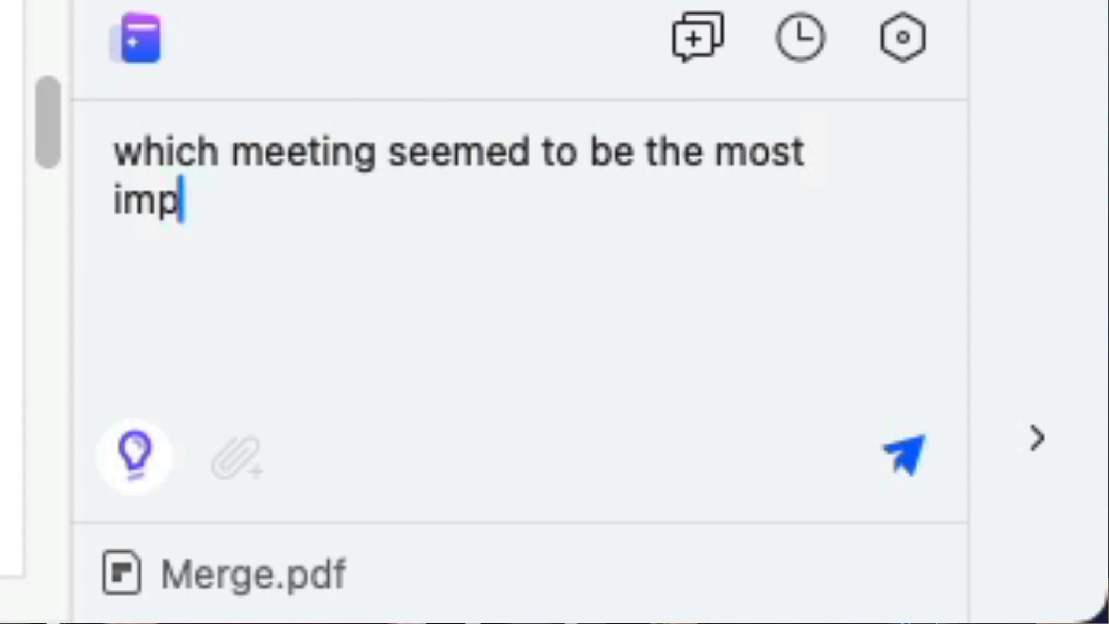
left_click(904, 459)
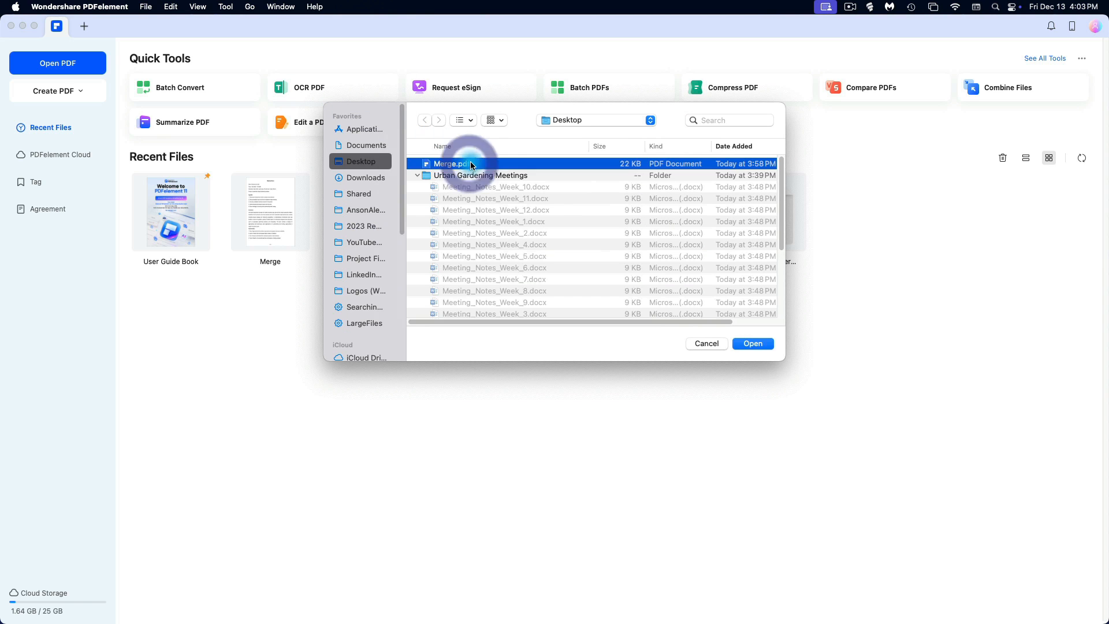
Open the text-recognized Merge document and enter the text 'Anson Alex'.
left_click(753, 343)
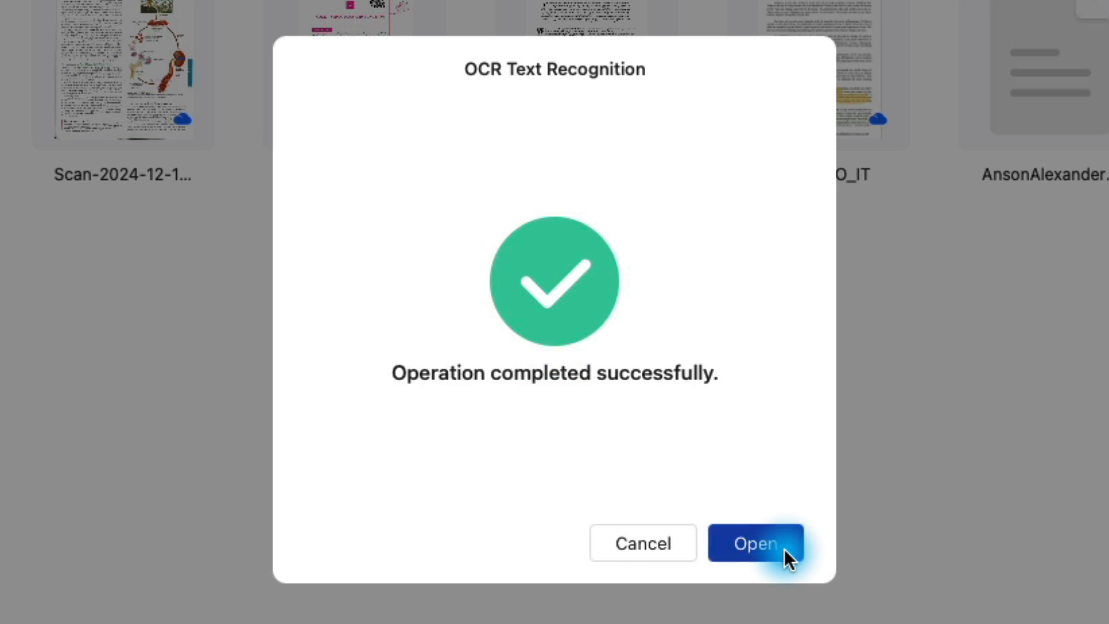
left_click(755, 543)
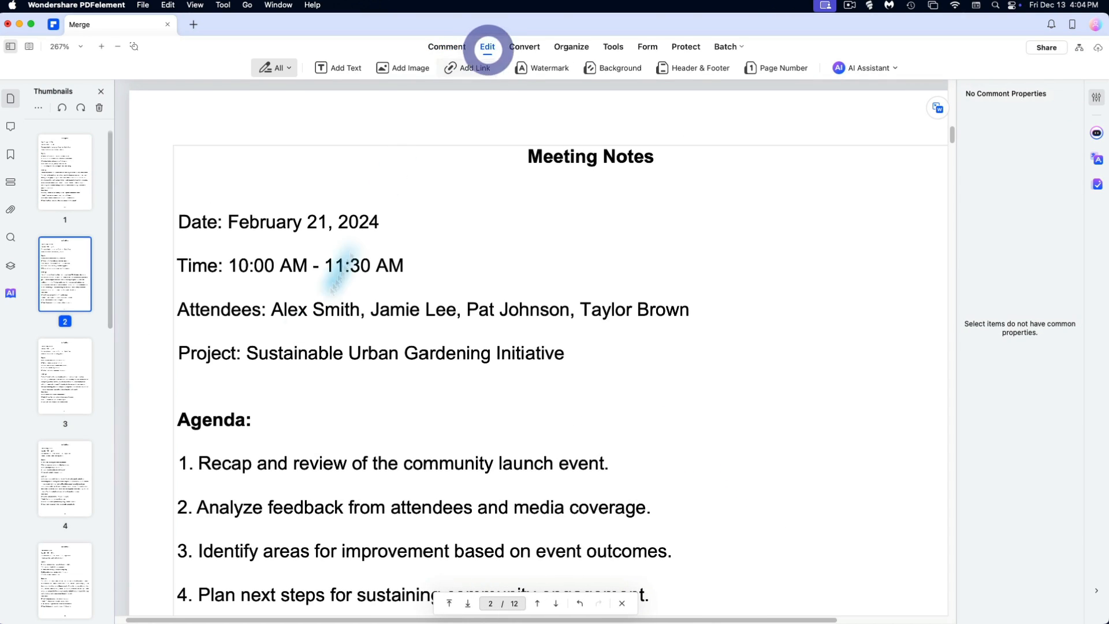
type("Anson Alex")
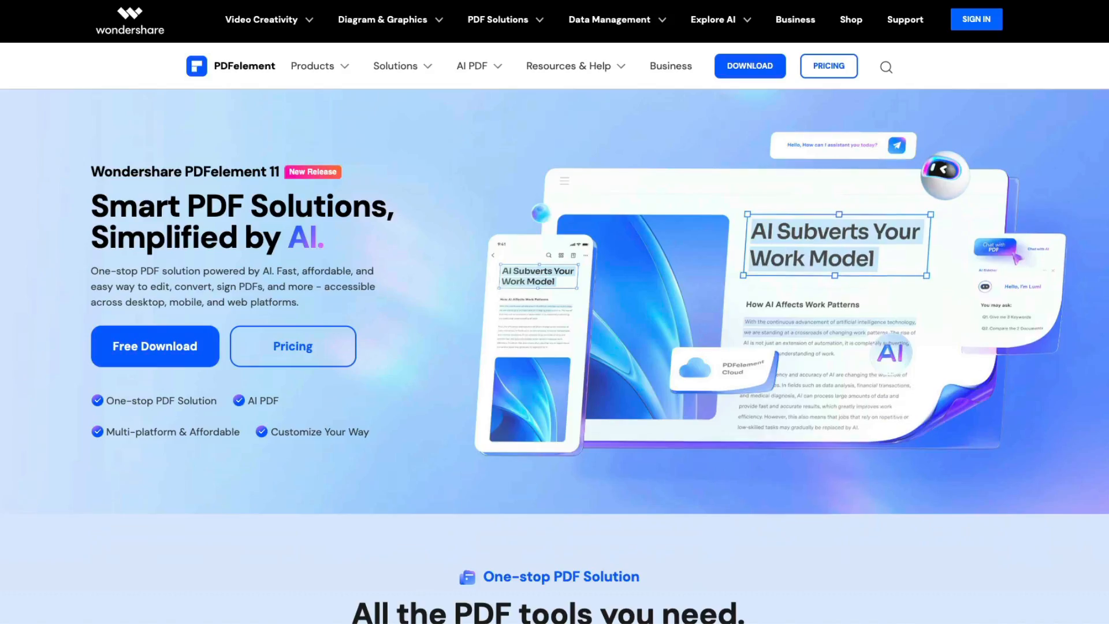
Scroll the PDFelement homepage past features and awards to the devices and pricing cards.
scroll("down", 3)
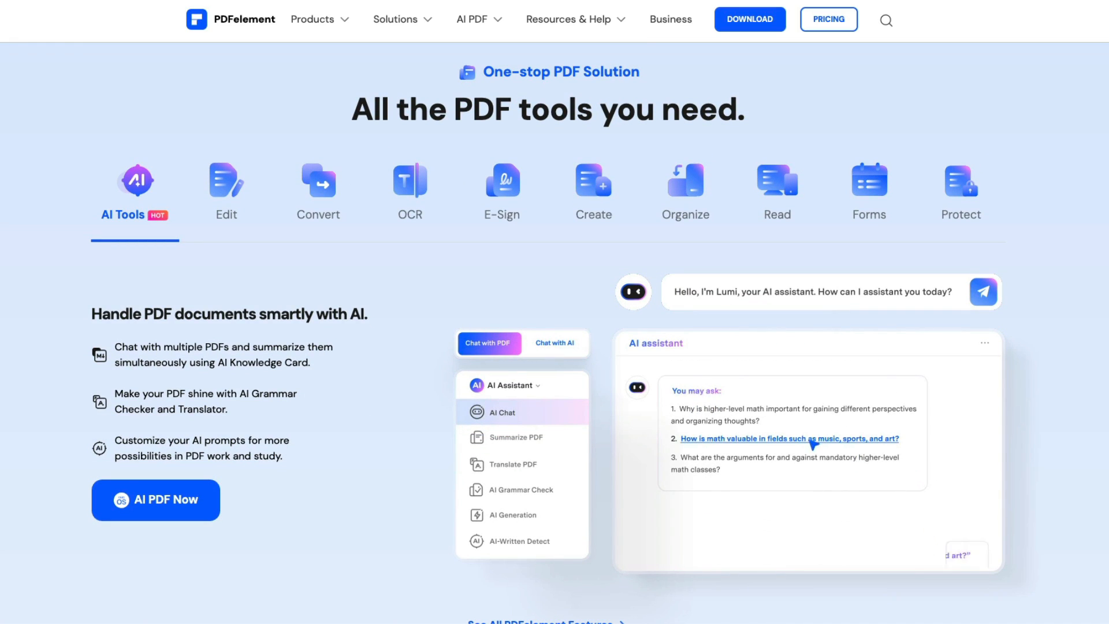
scroll("down", 3)
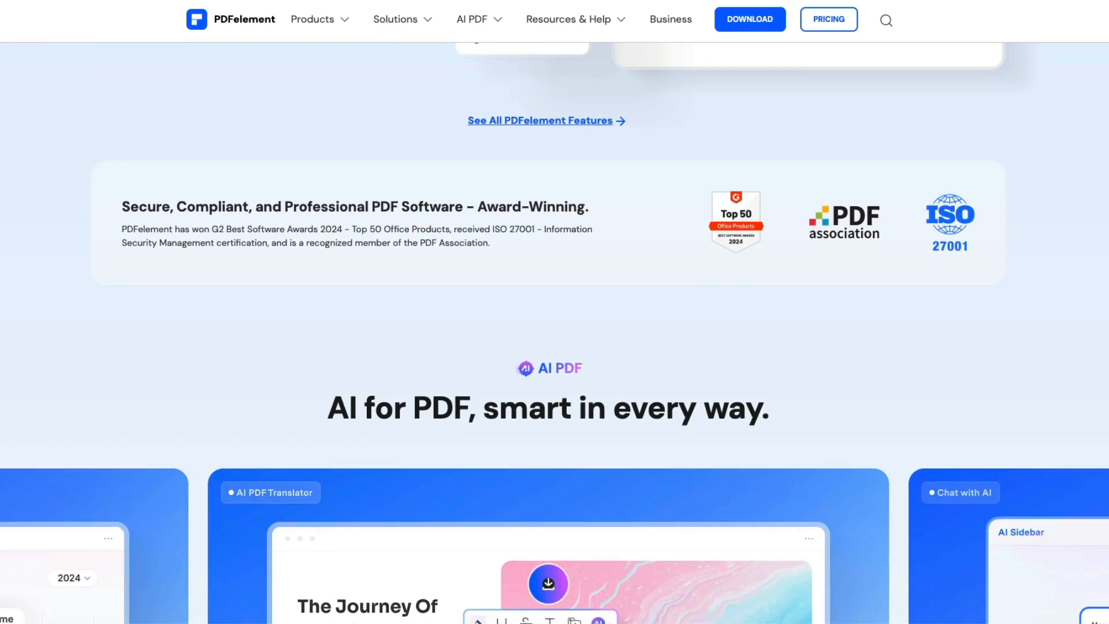
scroll("down", 3)
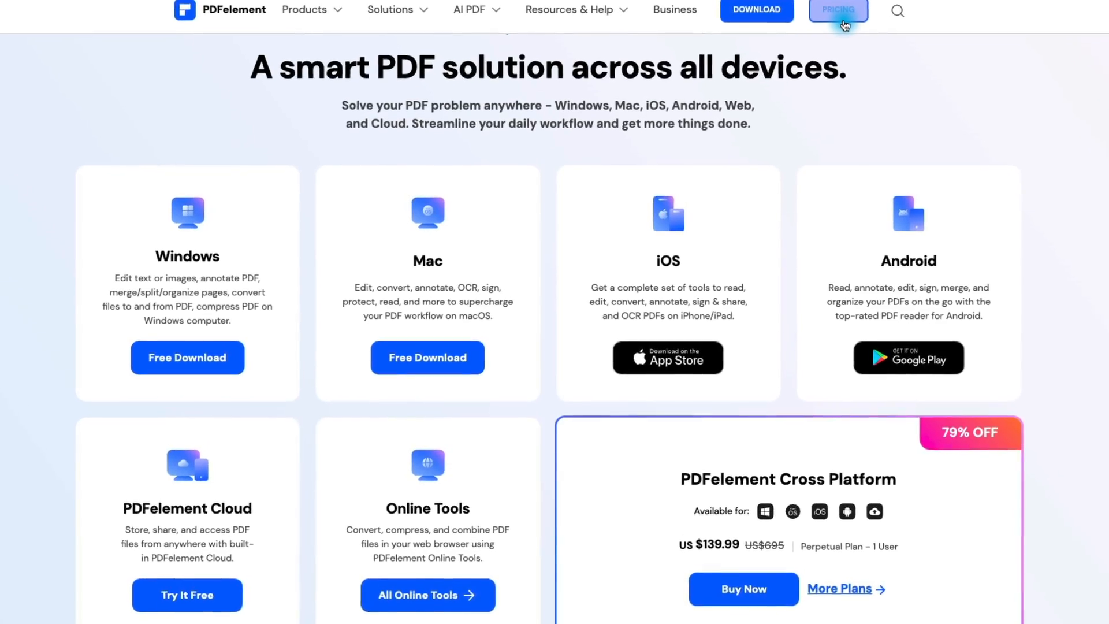
scroll("down", 3)
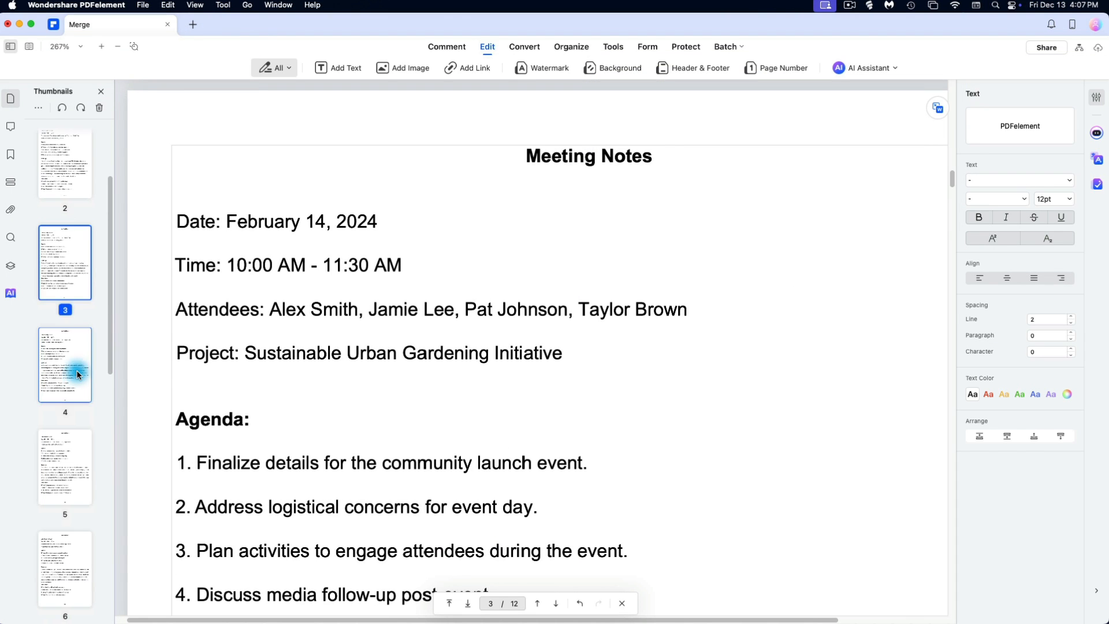
Edit page 4's heading to read 'Agenda items:' and save the Merge document.
left_click(65, 374)
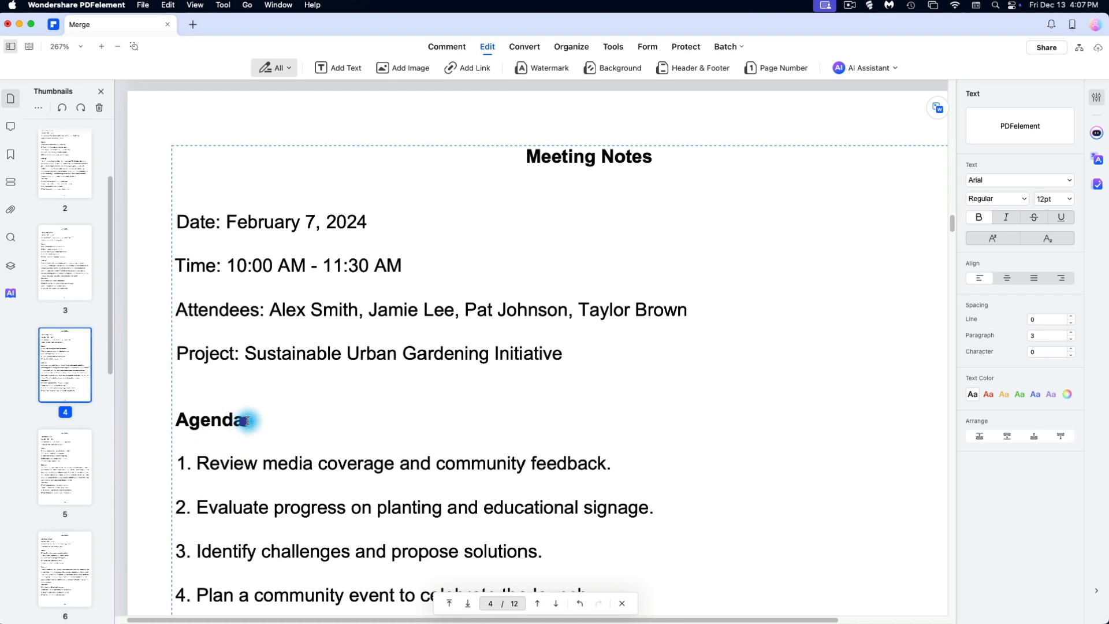
type("s:")
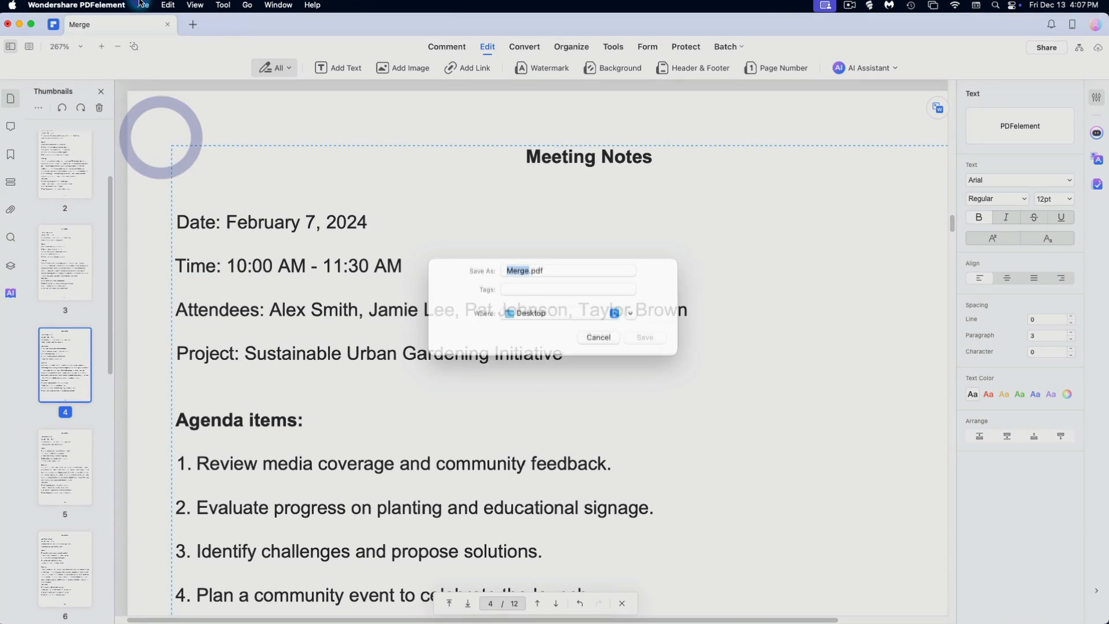
left_click(645, 337)
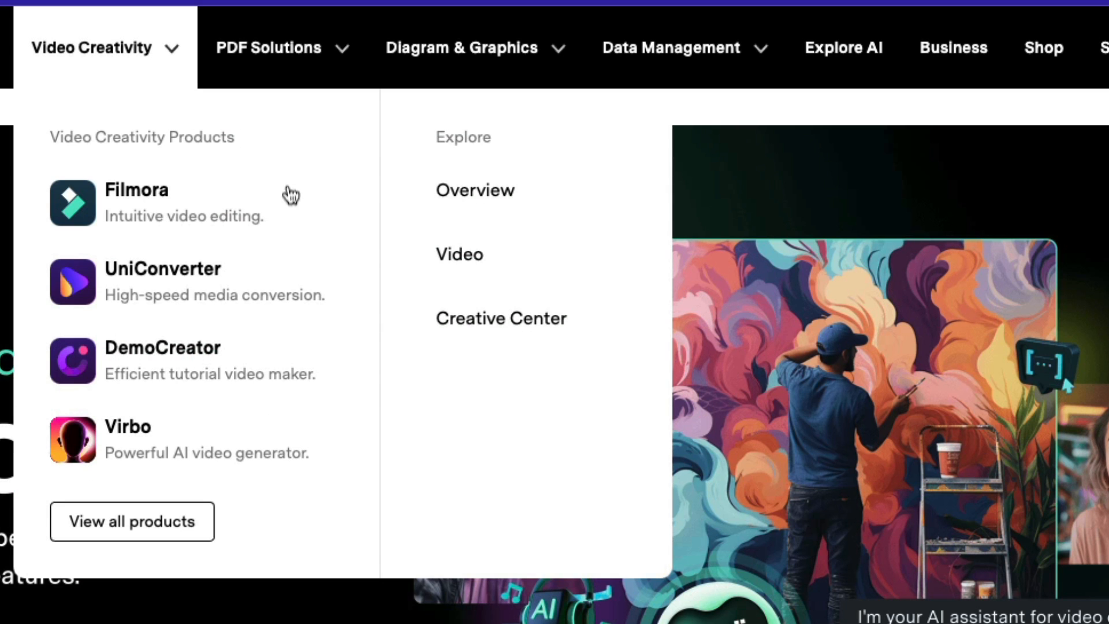
mouse_move(342, 106)
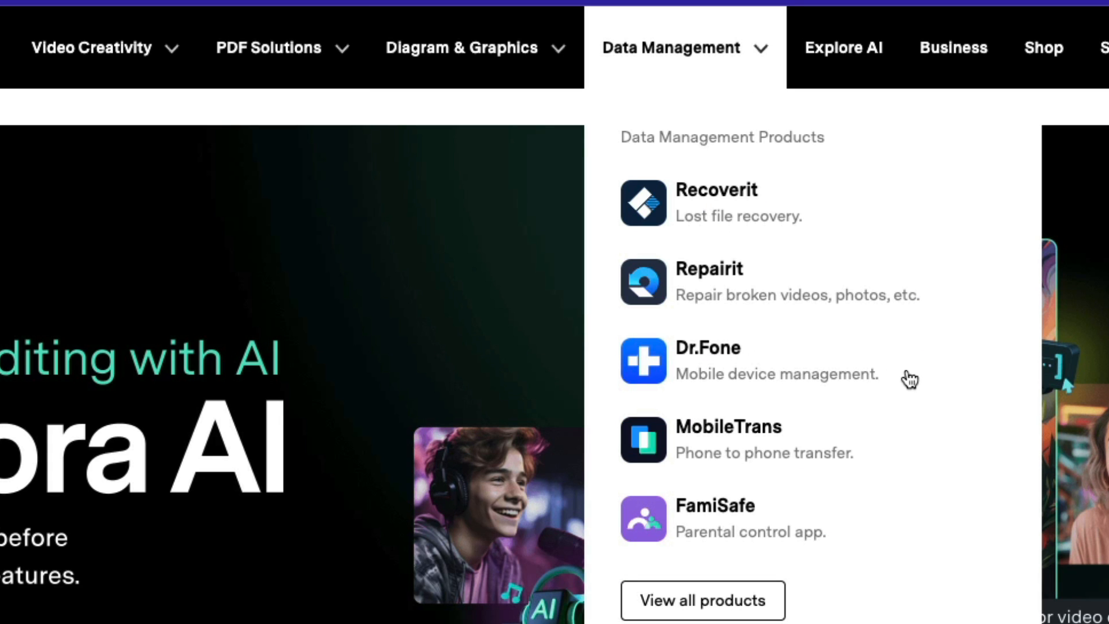
mouse_move(915, 388)
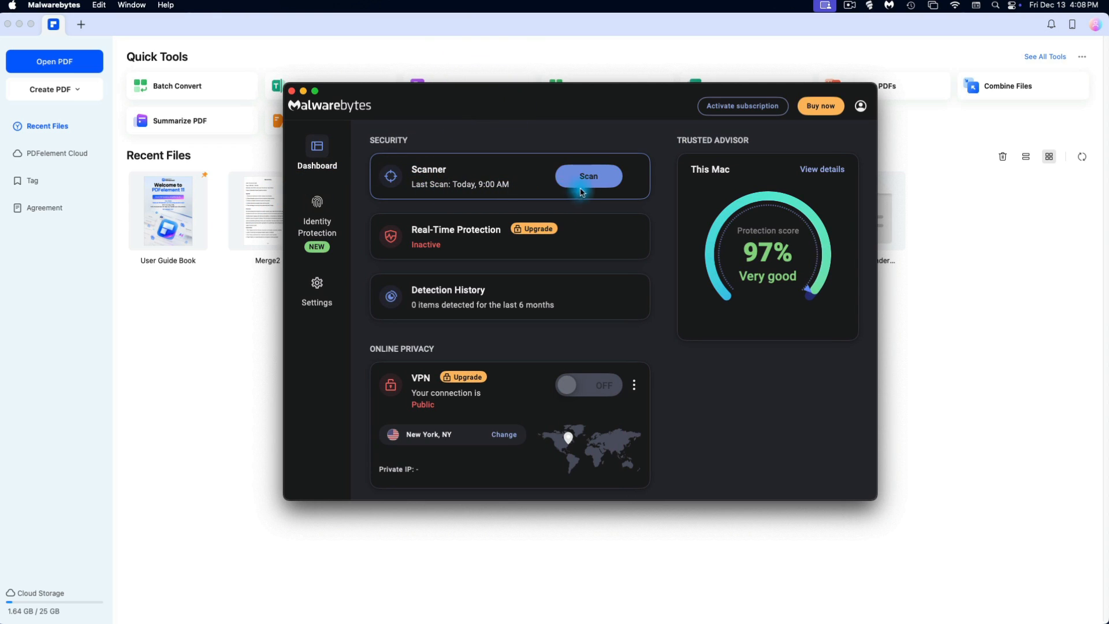
Start a malware scan from the Malwarebytes Dashboard Scanner card.
left_click(588, 175)
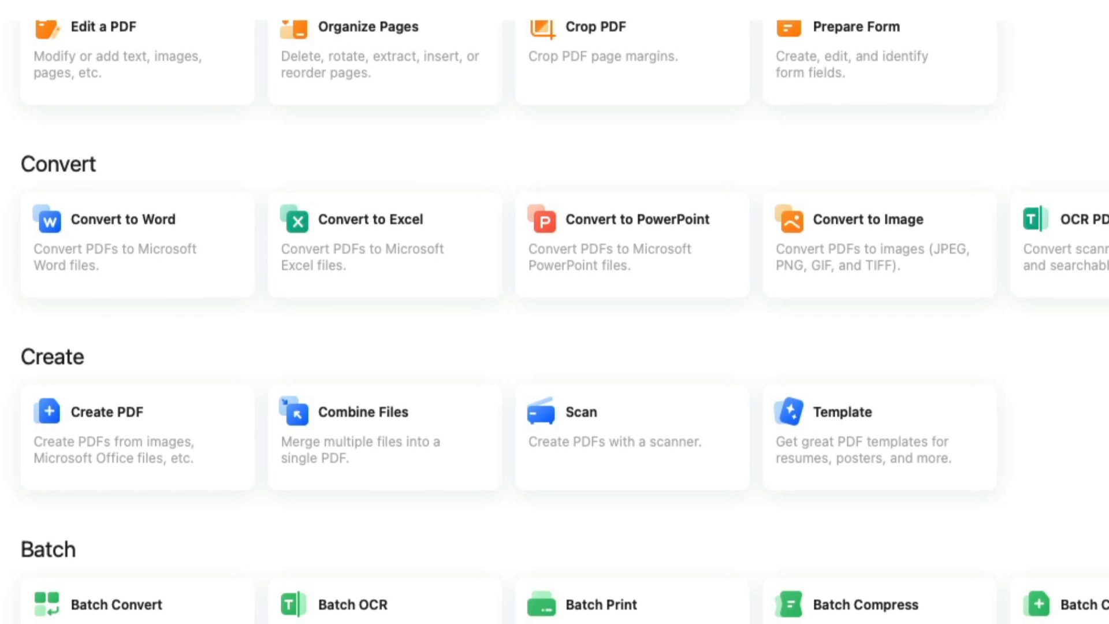
Scroll the All Tools page to the Convert, Create and Batch sections.
scroll("down", 3)
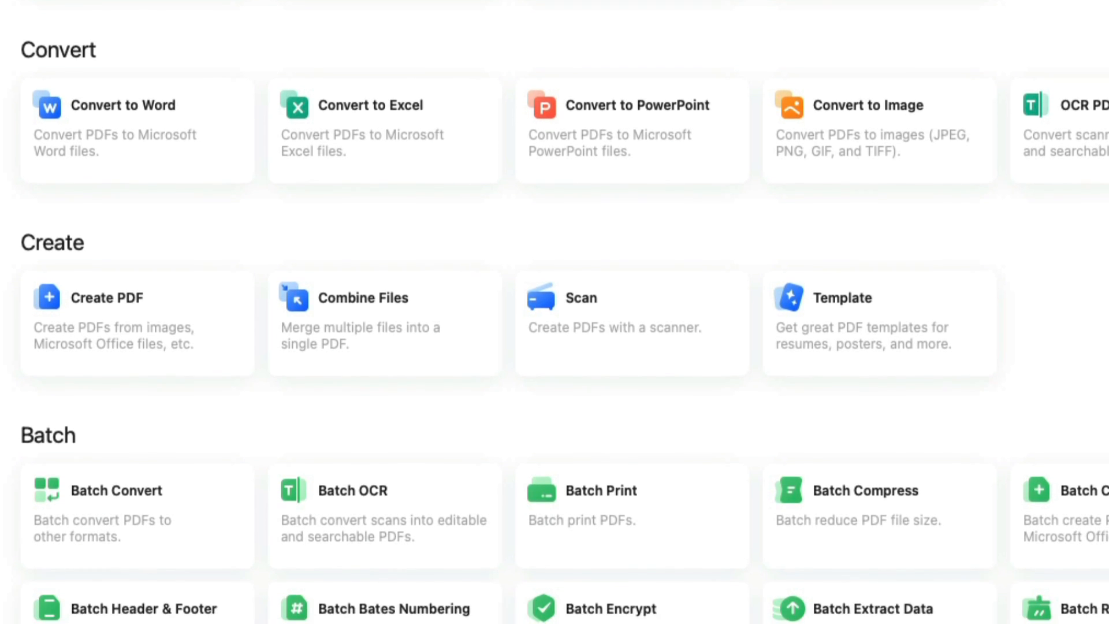
scroll("down", 3)
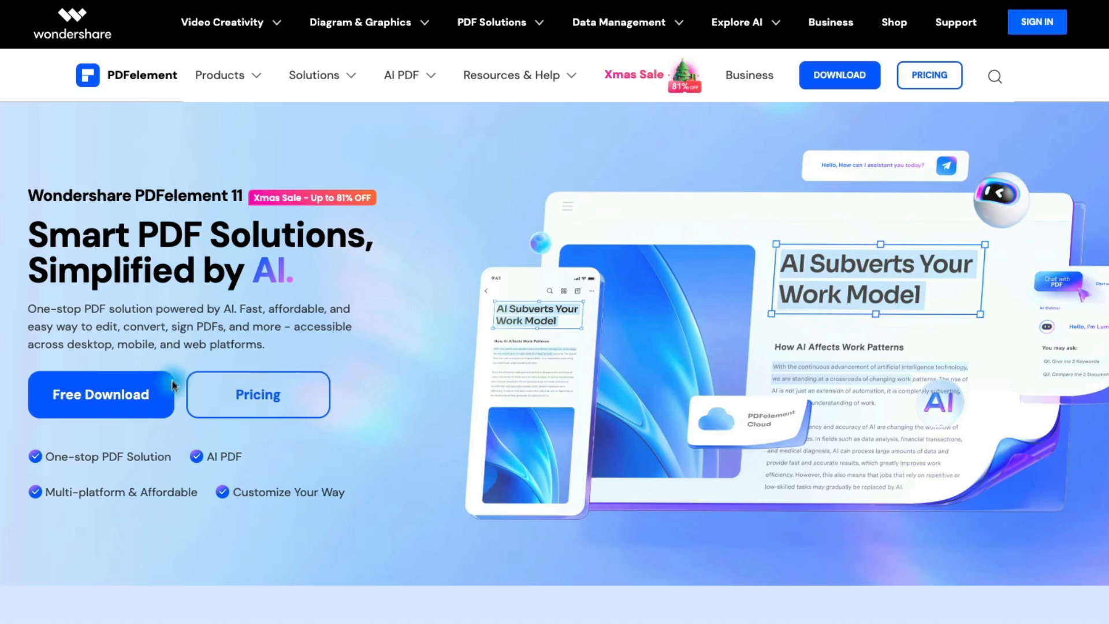
Download the Mac PDFelement installer and save it to the Desktop.
left_click(100, 394)
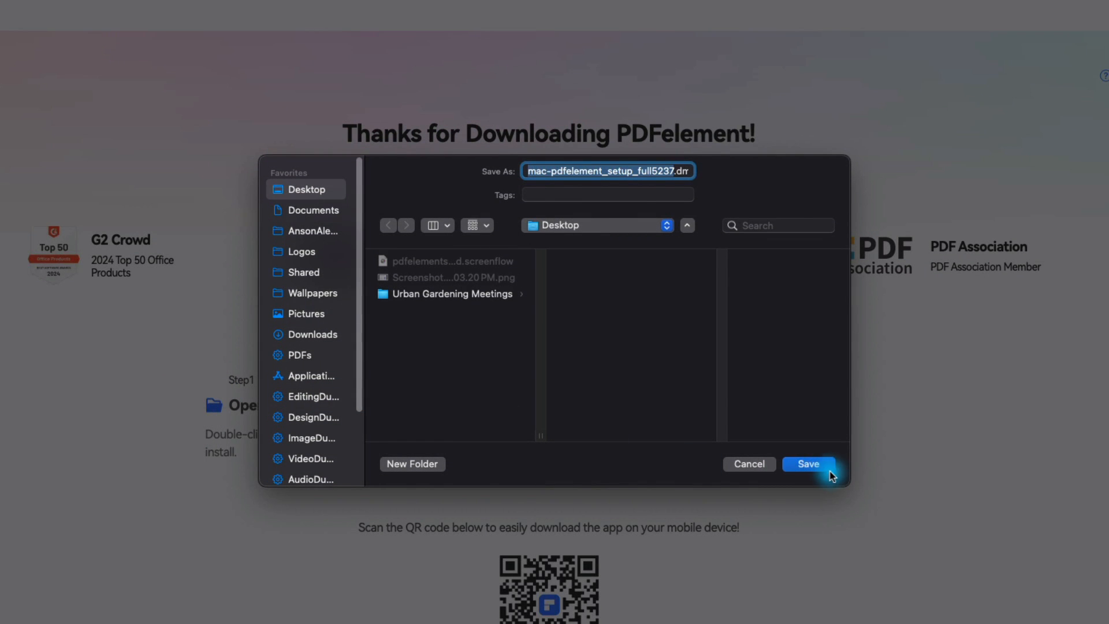
left_click(808, 464)
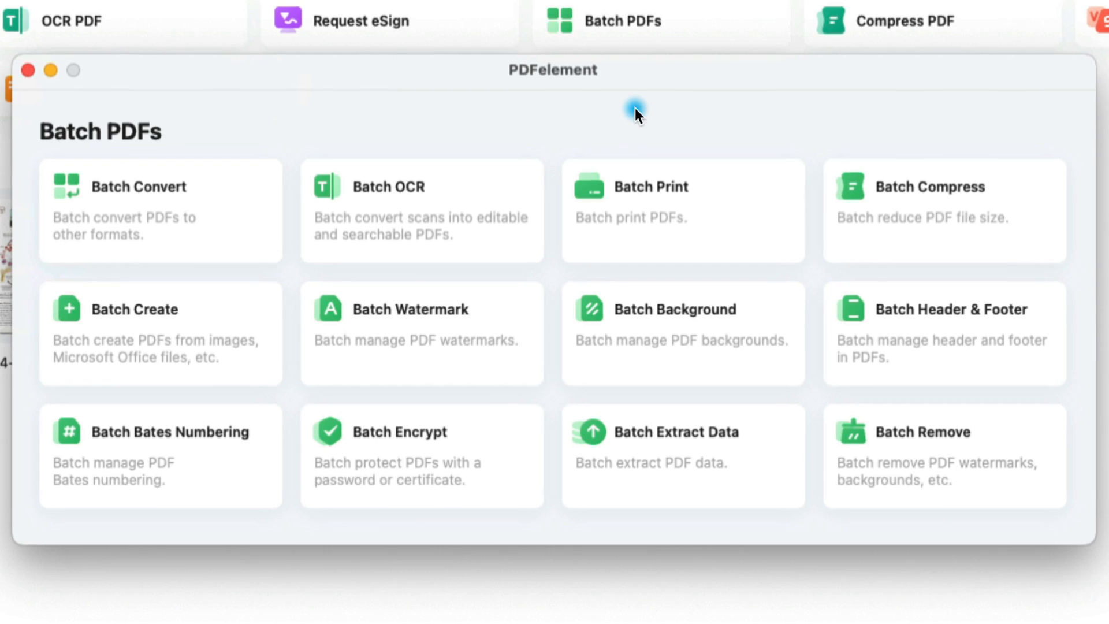
Run OCR text recognition on the scanned Formation of Red Blood Cells document.
left_click(773, 549)
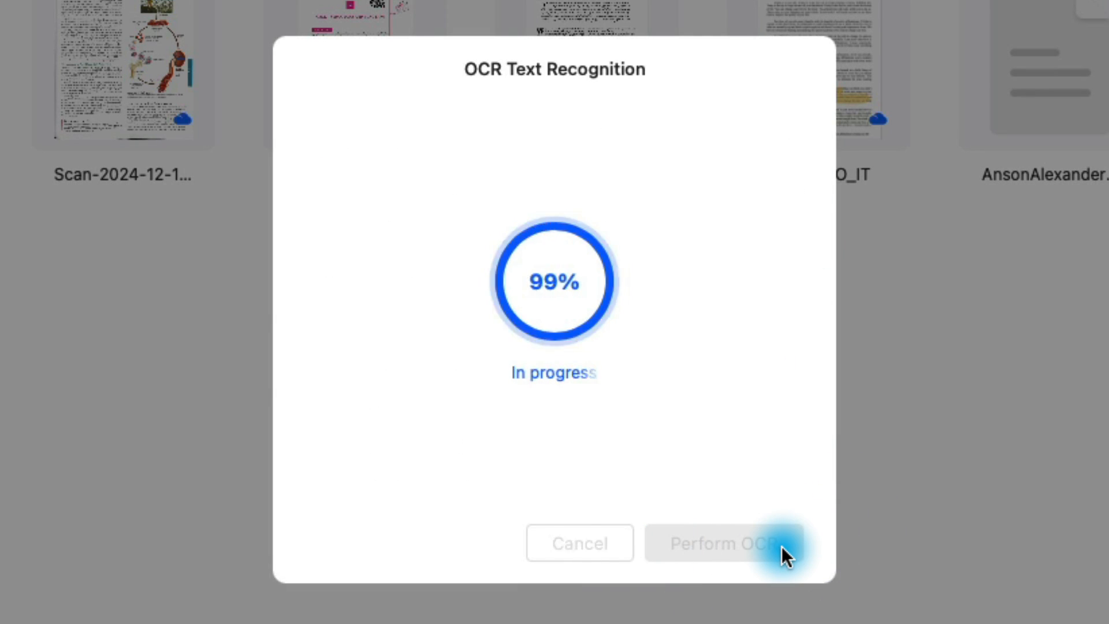
left_click(87, 21)
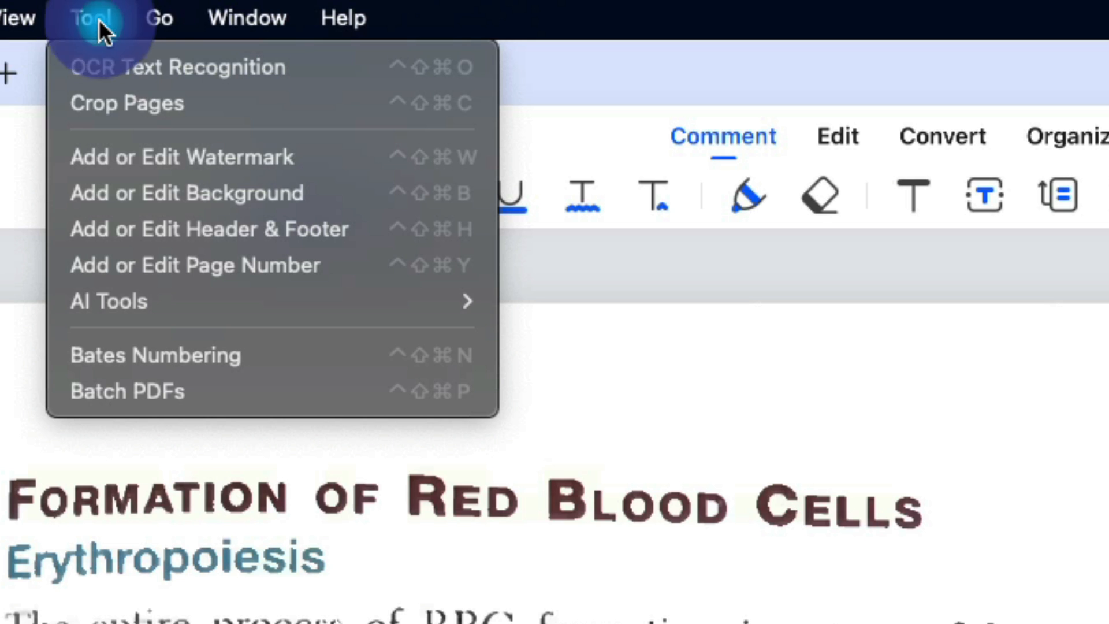